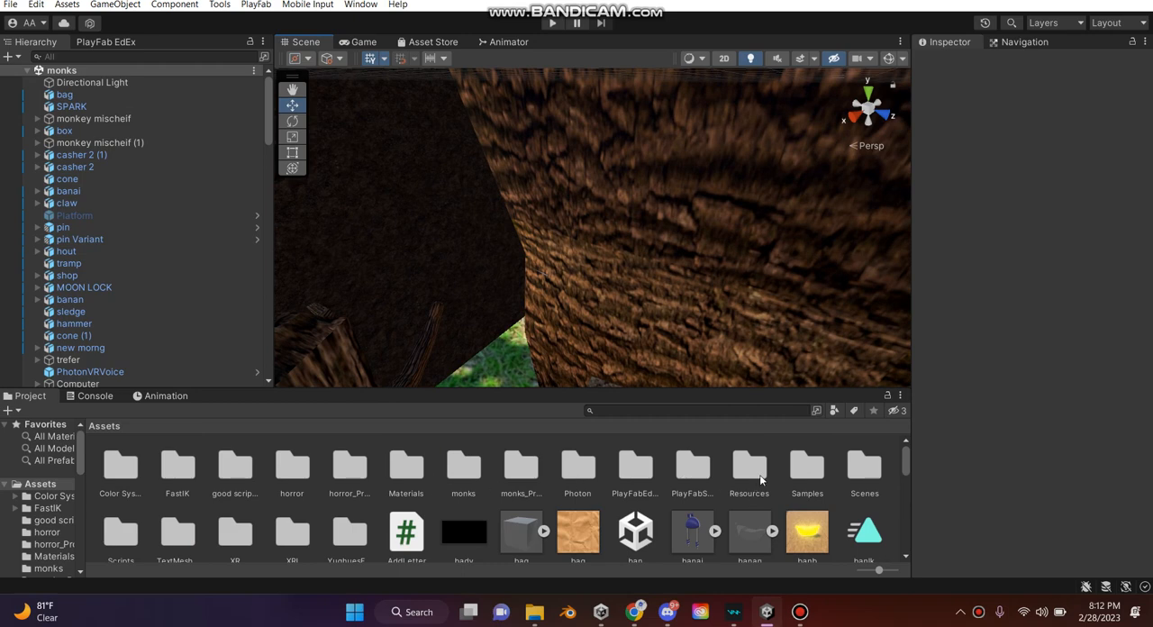
# Open Resources > PhotonVR and enter the Player prefab in prefab mode
pyautogui.doubleClick(749, 466)
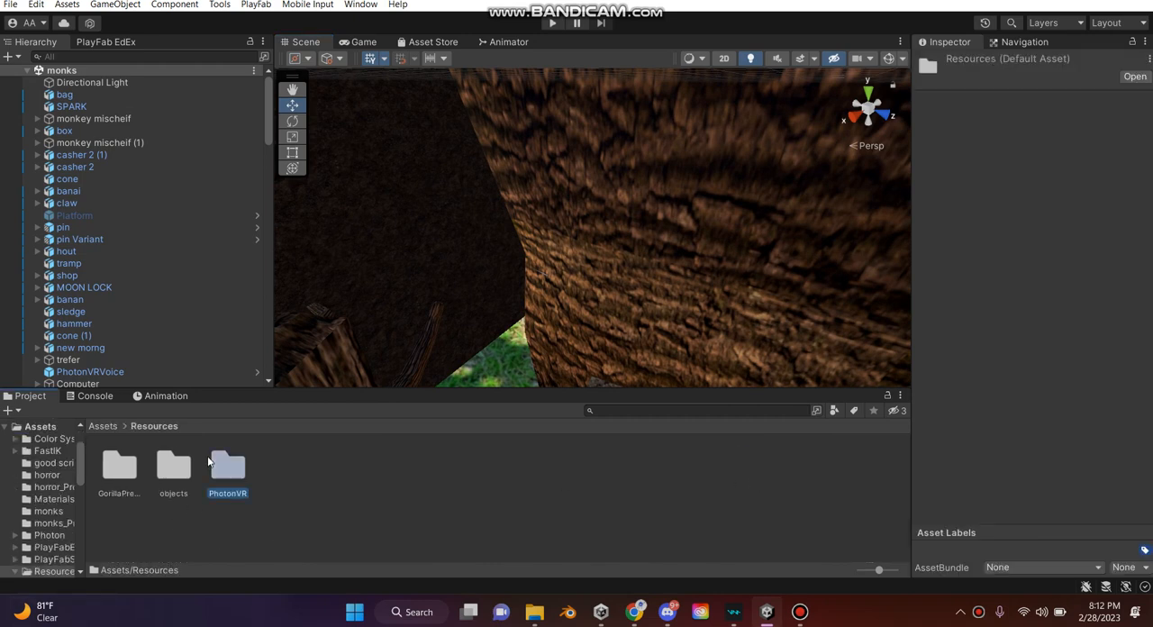
pyautogui.doubleClick(227, 464)
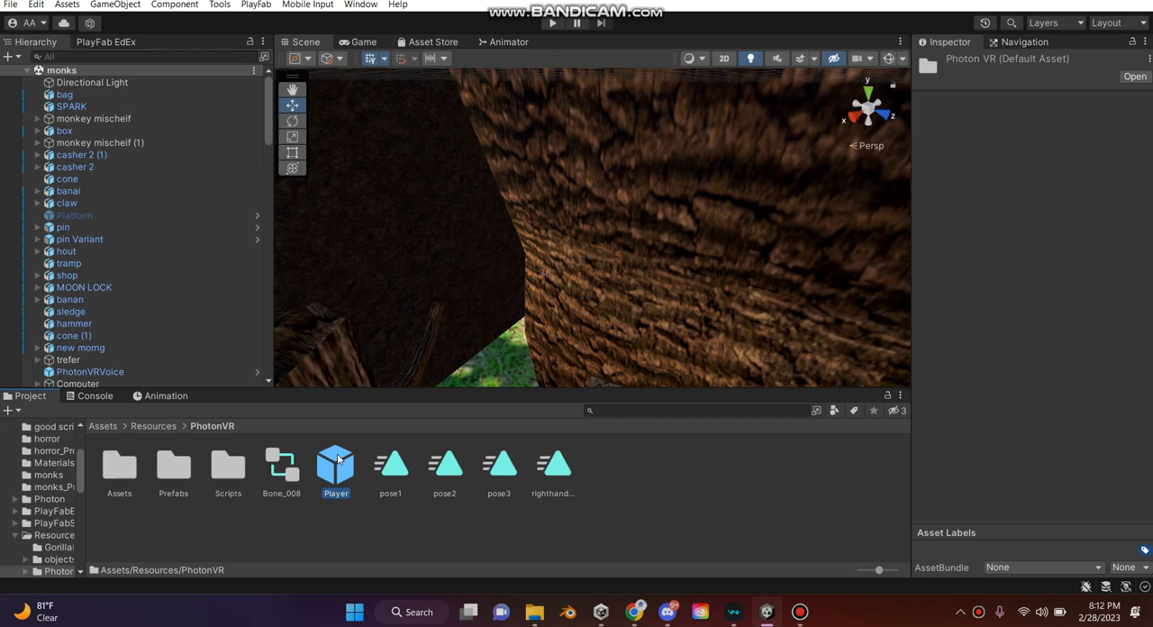
pyautogui.doubleClick(335, 465)
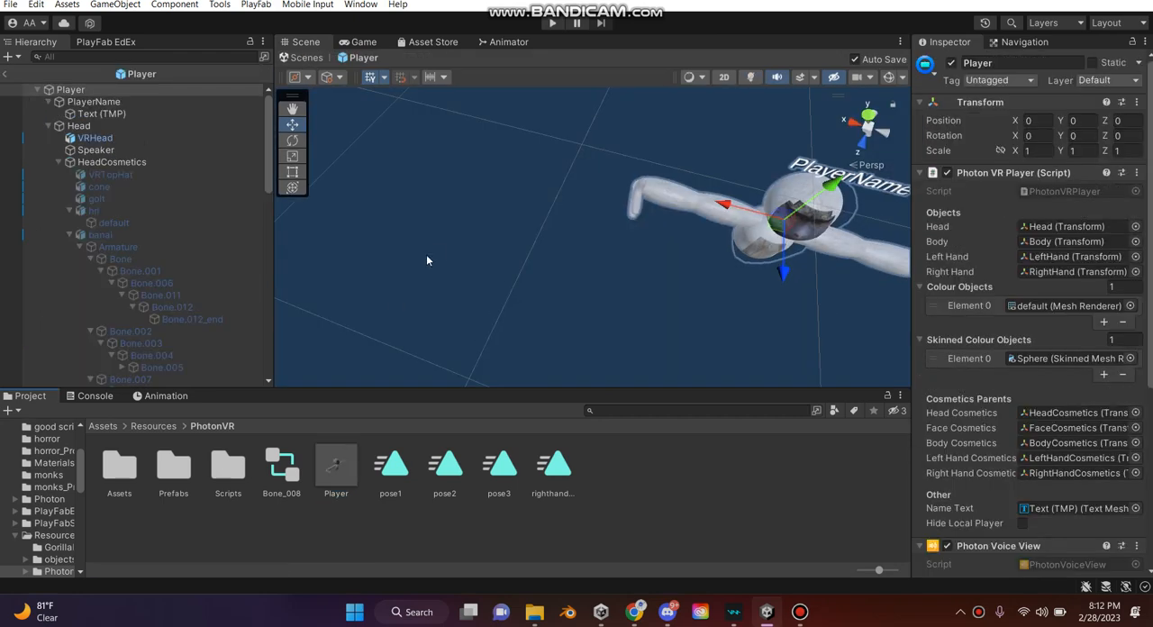
# Select 'monk new' in the Player hierarchy and show its Animation timeline
pyautogui.moveTo(429, 261); pyautogui.dragTo(746, 263)
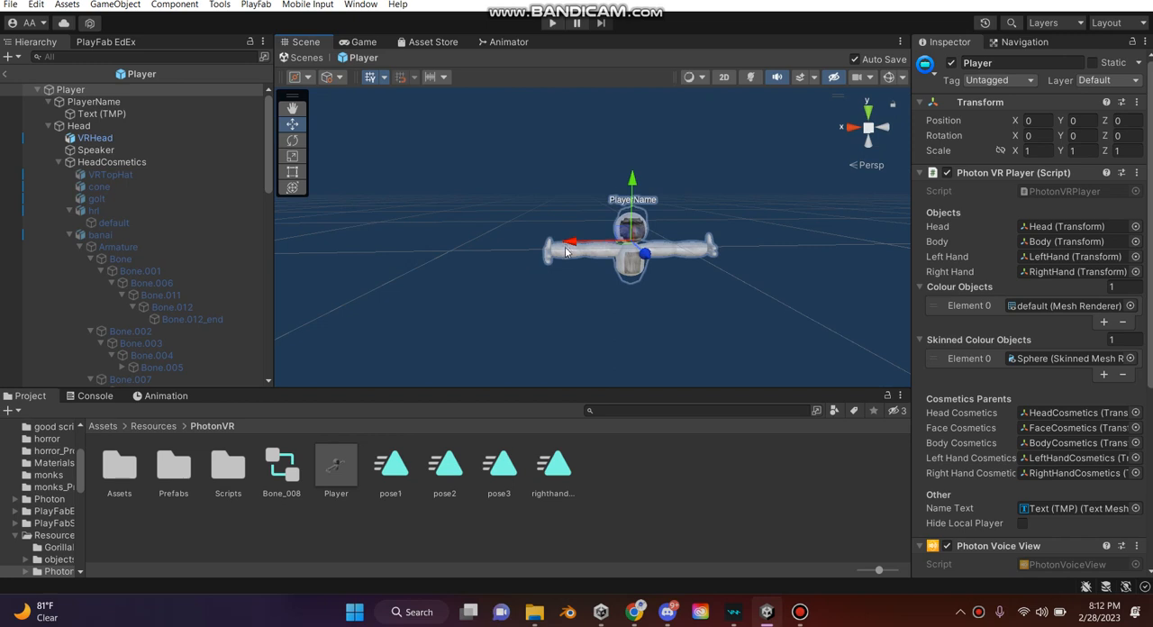
pyautogui.click(99, 380)
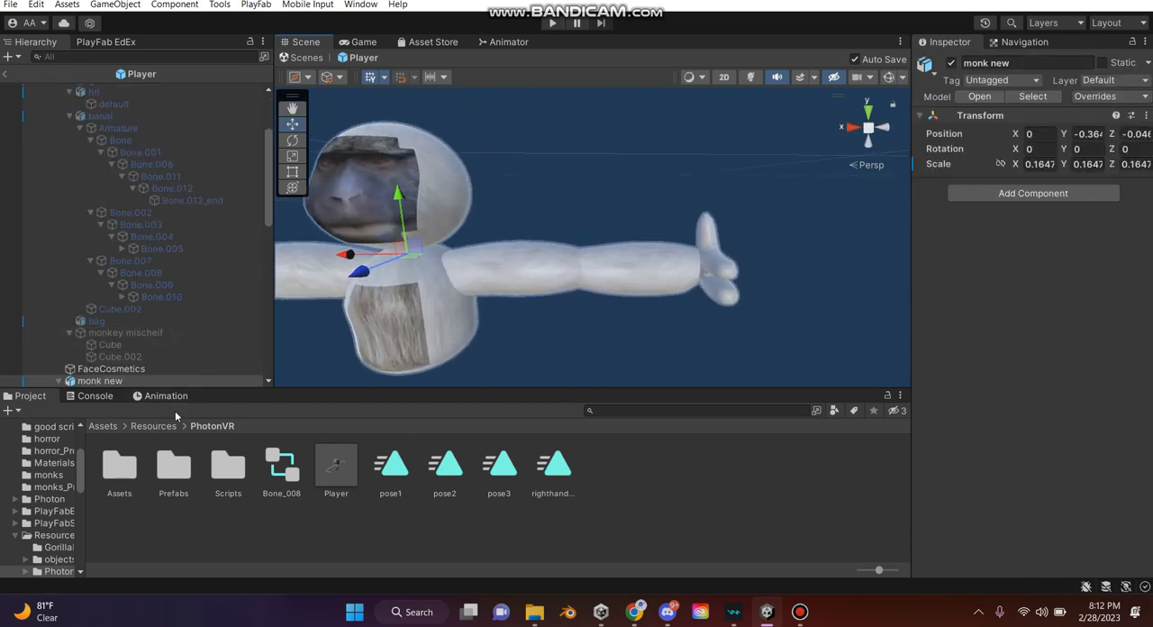
pyautogui.click(165, 396)
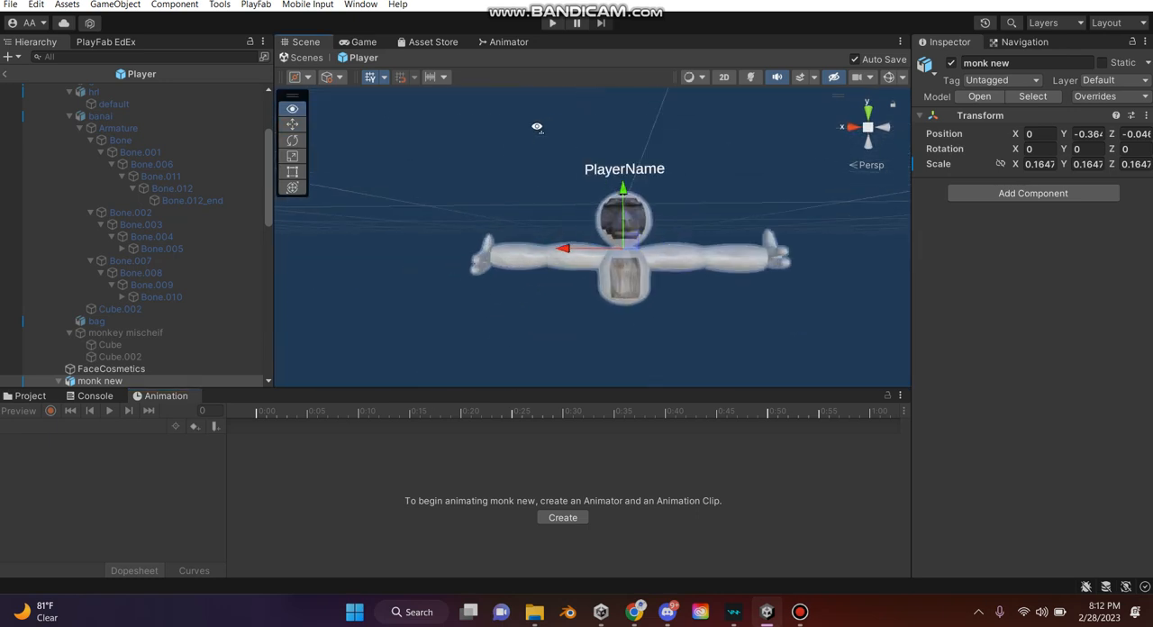
# Adjust the Scene view on the Sphere face mesh while its clip is set up
pyautogui.moveTo(623, 249); pyautogui.dragTo(567, 243)
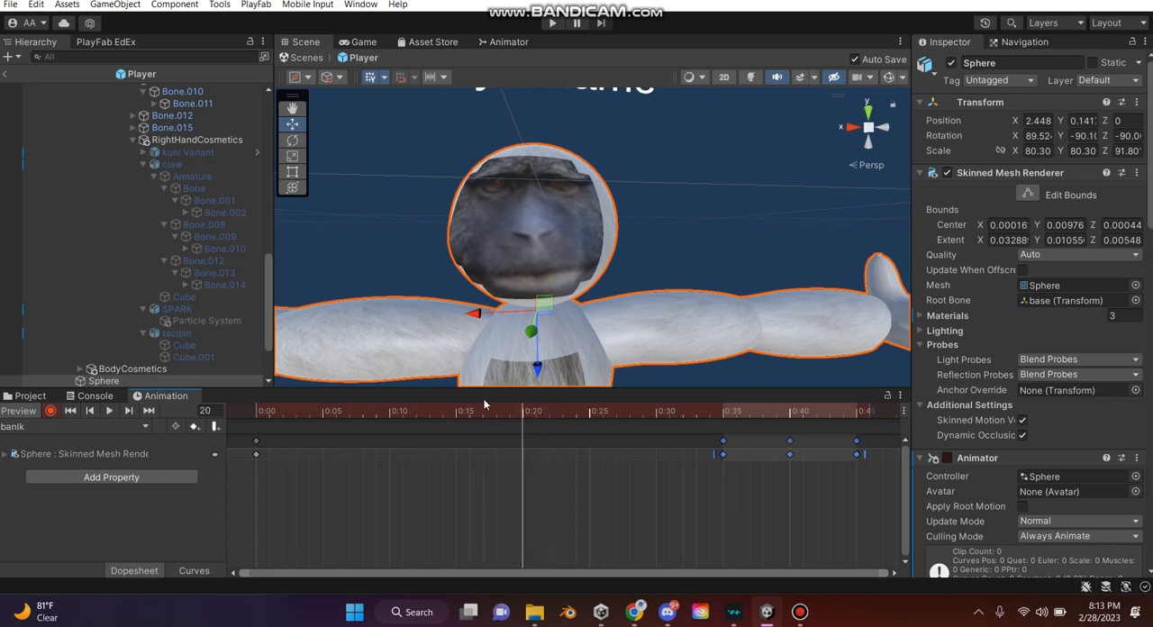
# Scrub the face clip's playhead between keyframes to preview the black-face blink
pyautogui.click(29, 396)
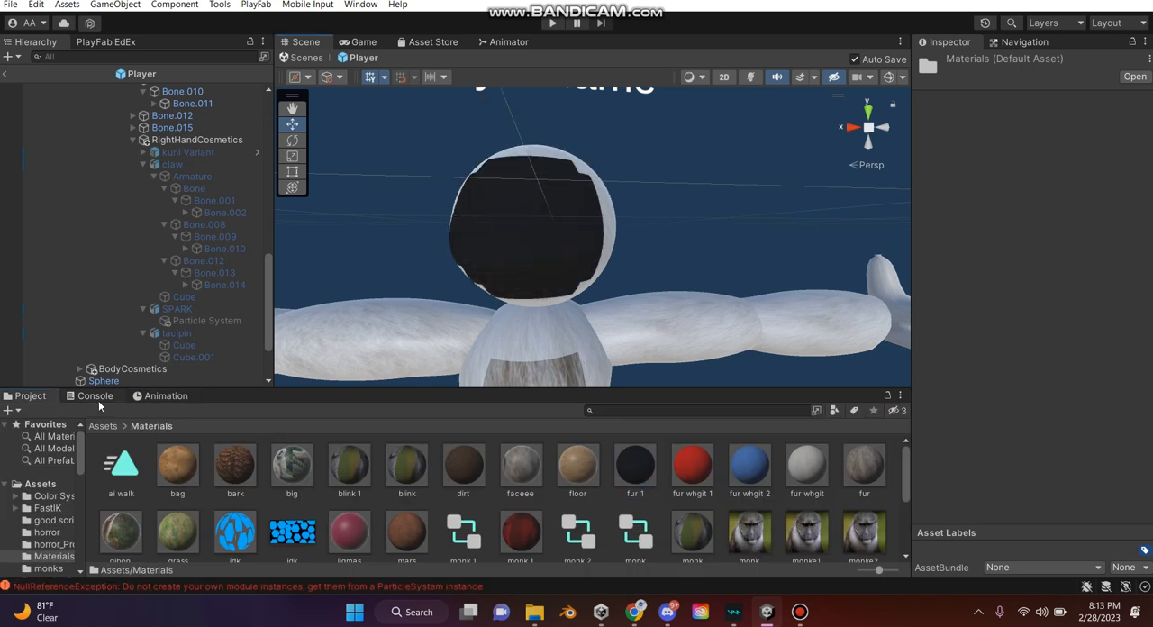
pyautogui.click(166, 396)
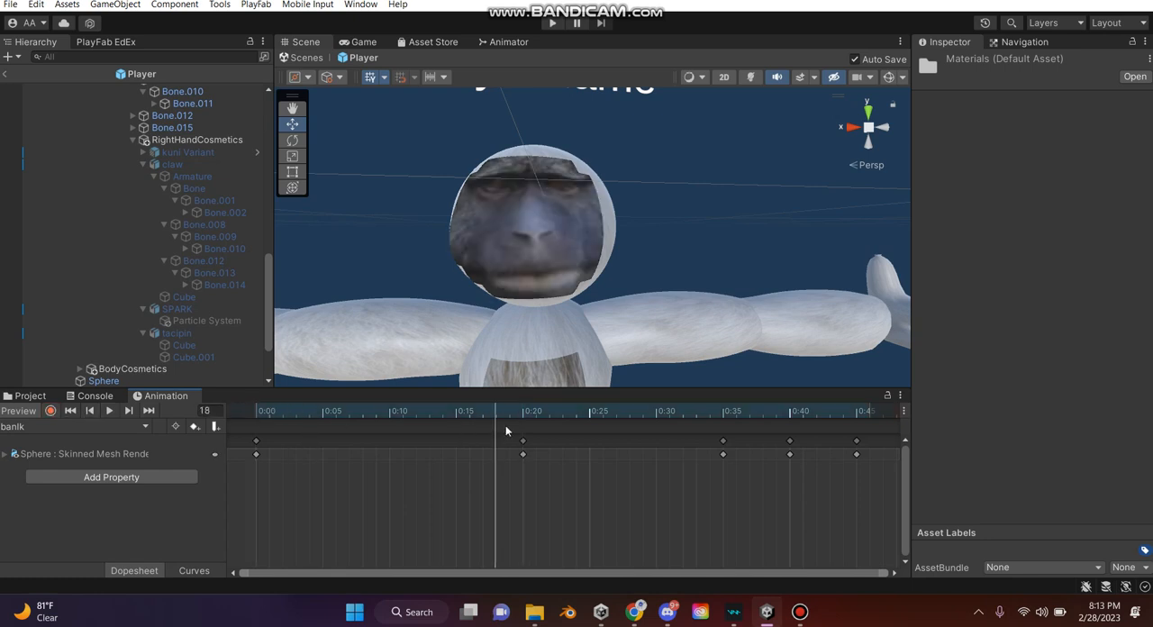
pyautogui.click(362, 411)
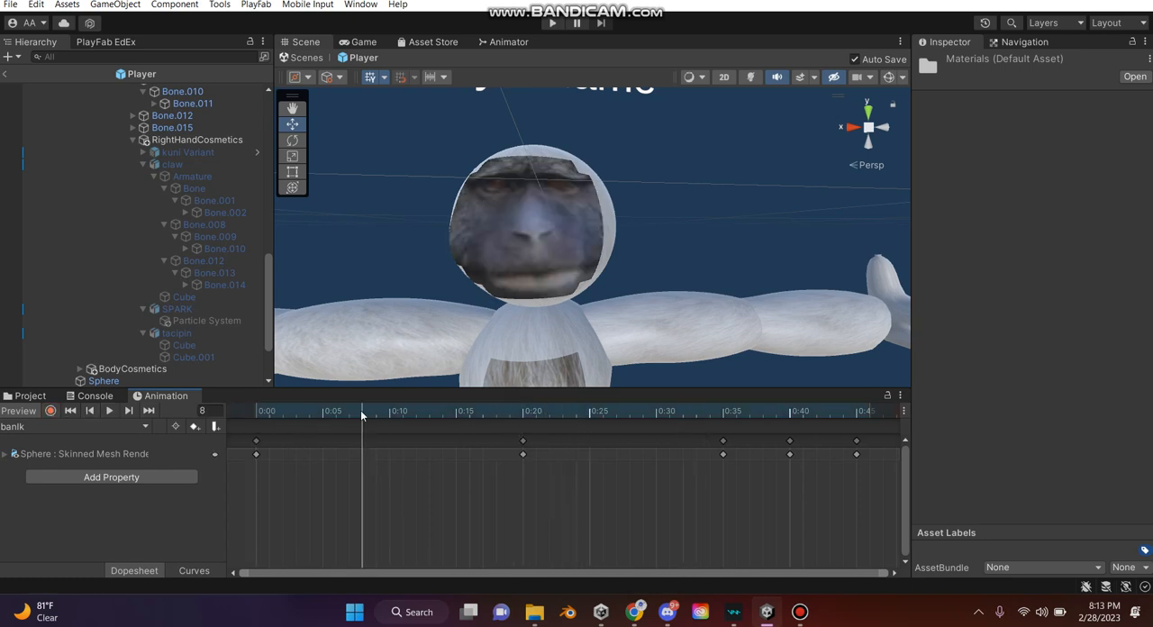